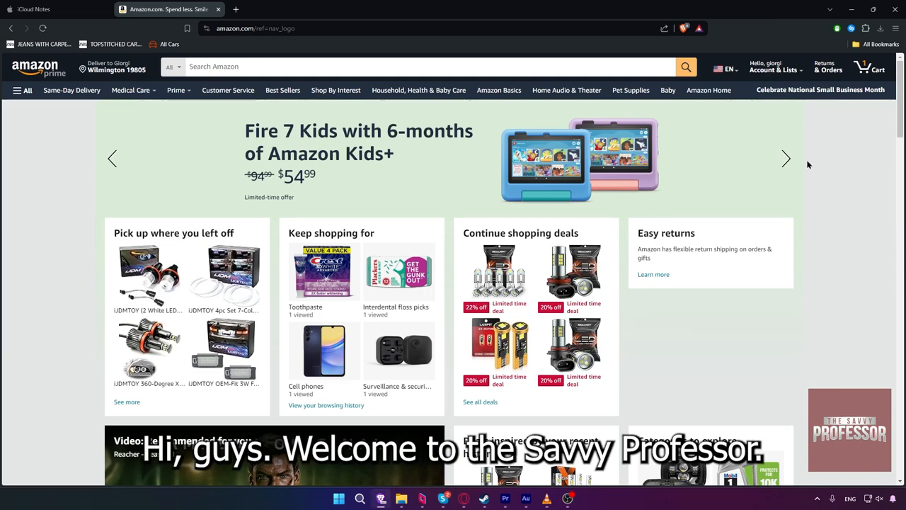
pyautogui.moveTo(67, 297)
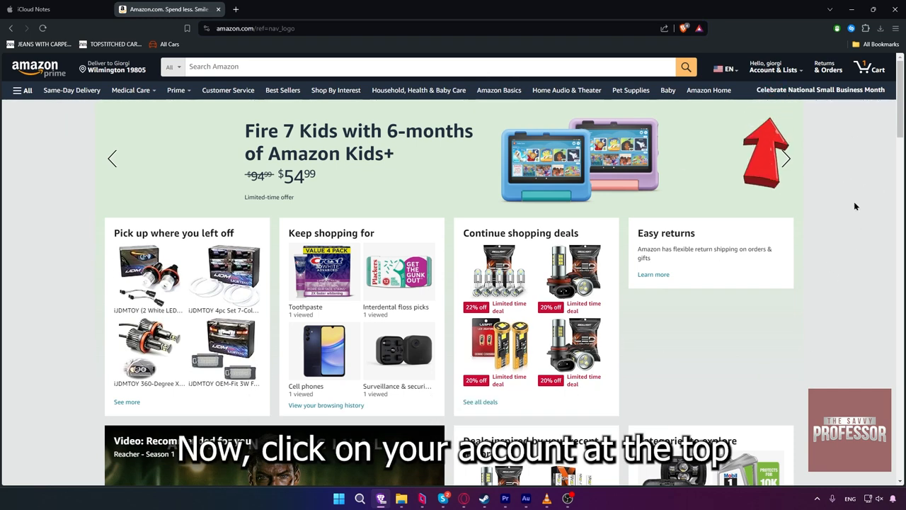
# Go from Account & Lists to the Your Addresses page.
pyautogui.click(776, 65)
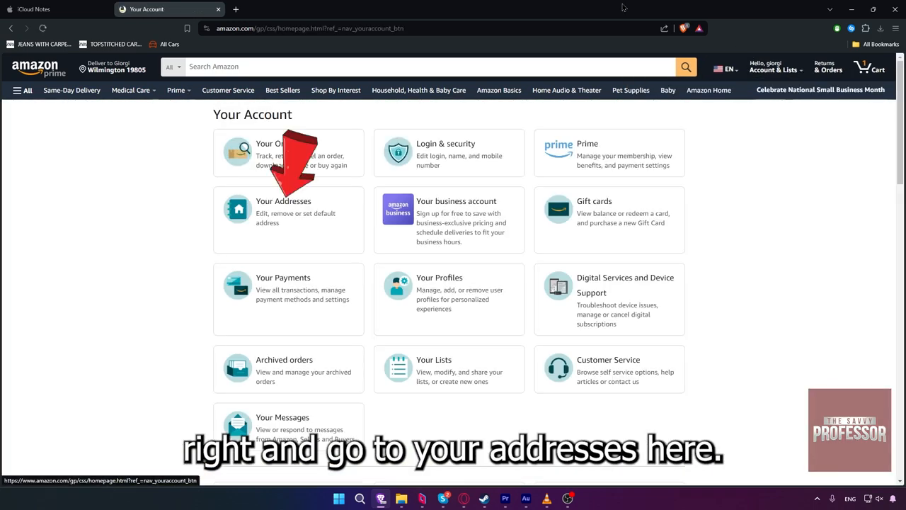
pyautogui.click(284, 211)
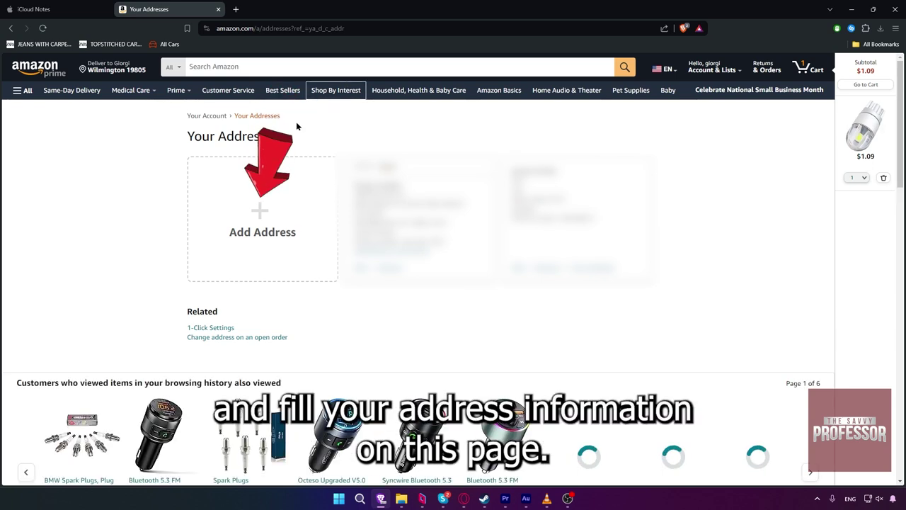
# Start a new address from the Add Address tile and scroll through its empty form.
pyautogui.click(262, 212)
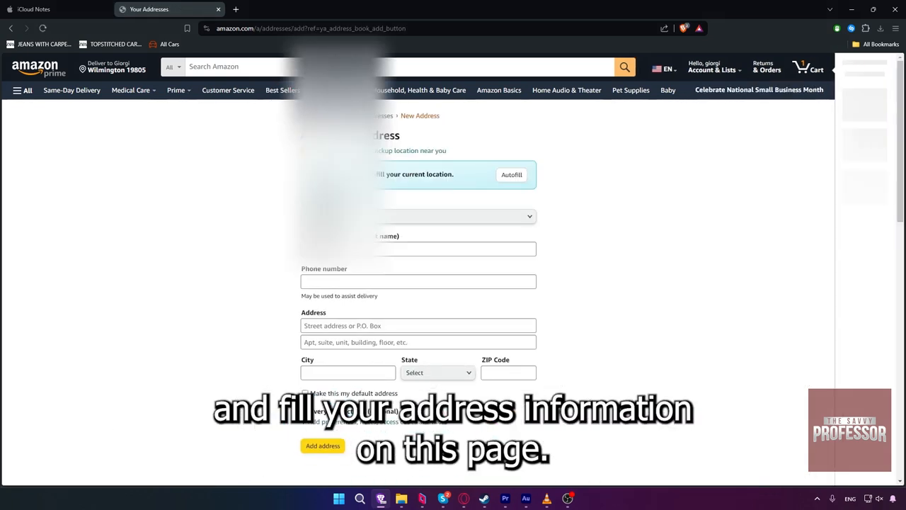
pyautogui.scroll(-3)
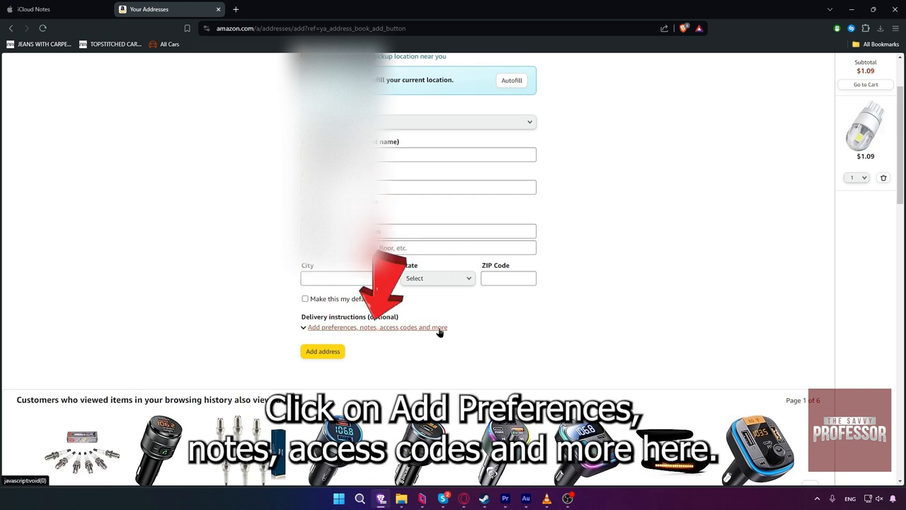
# Expand 'Add preferences, notes, access codes and more' and the additional directions box.
pyautogui.click(376, 327)
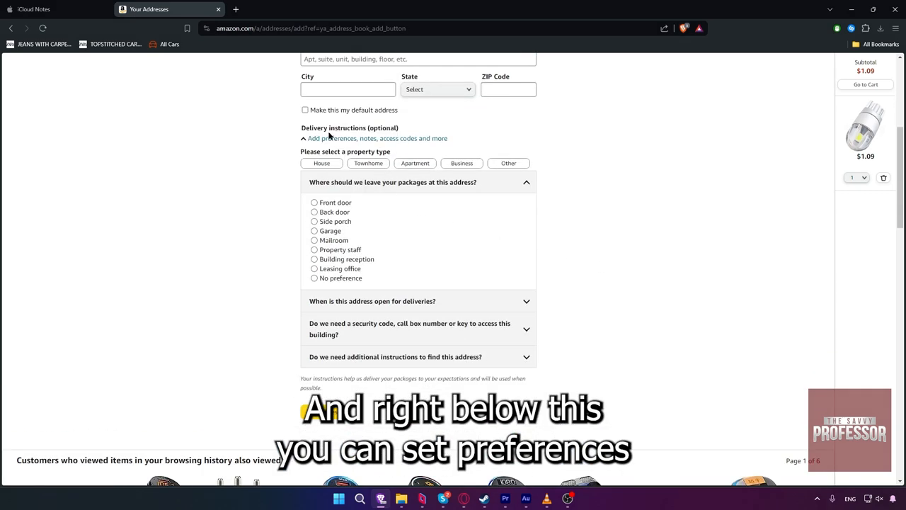
pyautogui.moveTo(420, 242)
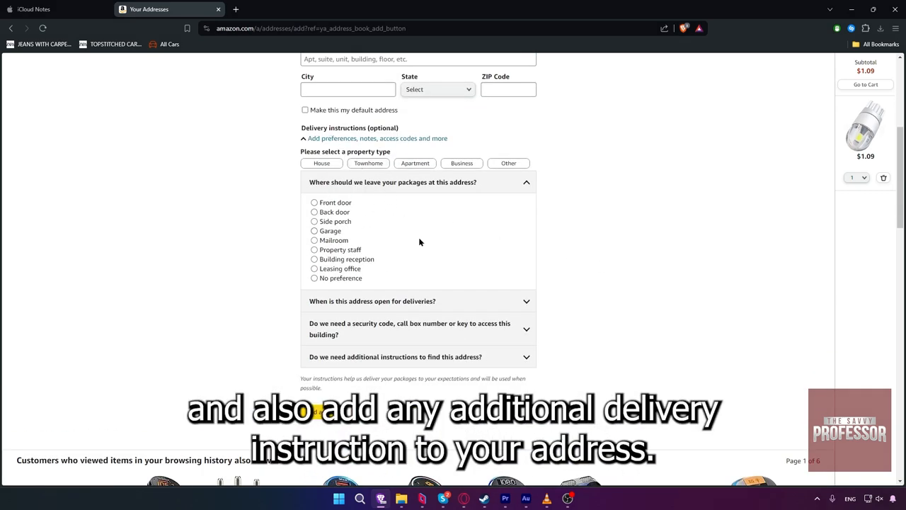
pyautogui.click(395, 356)
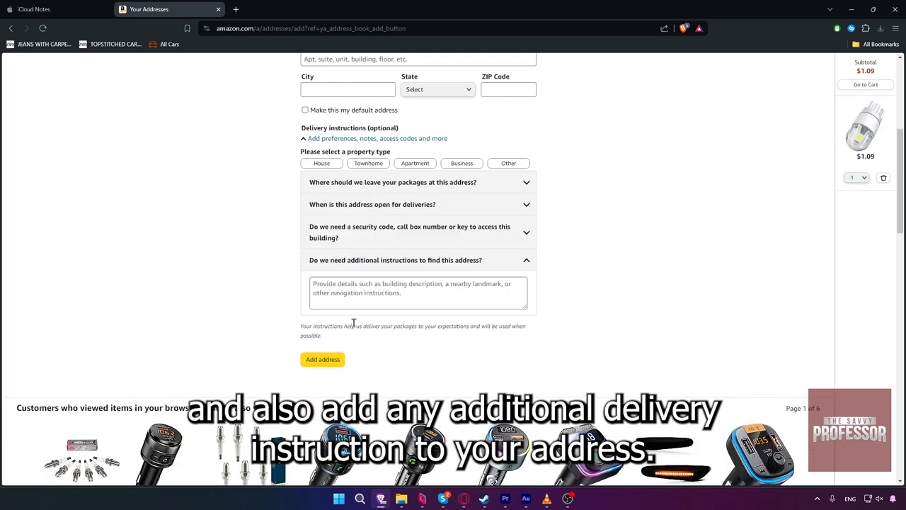